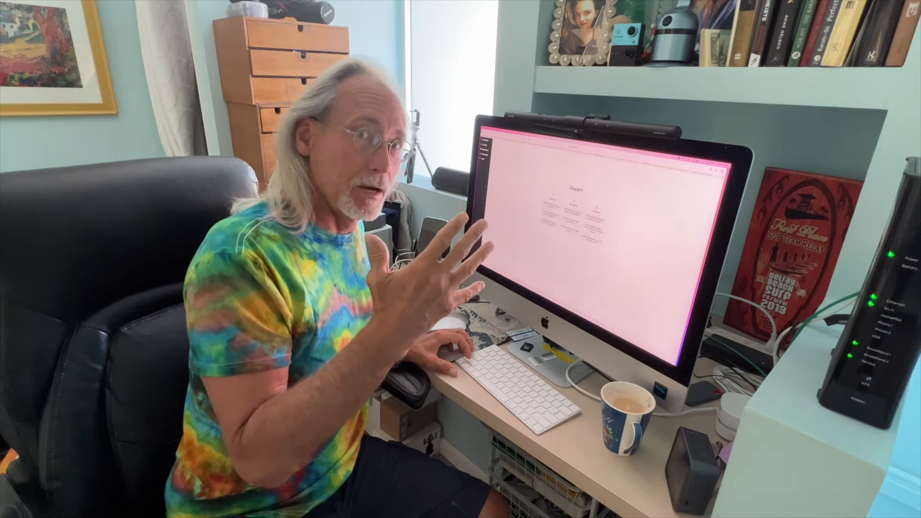
pyautogui.write('Write a book re')
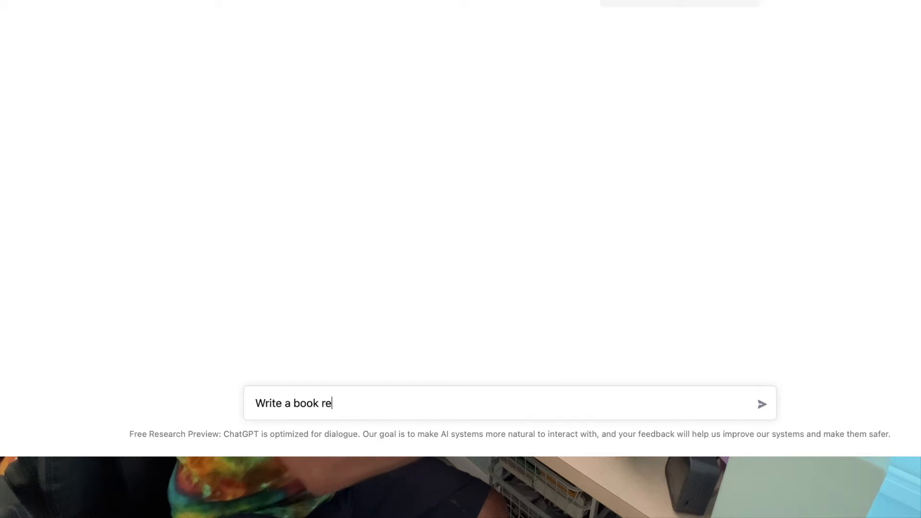